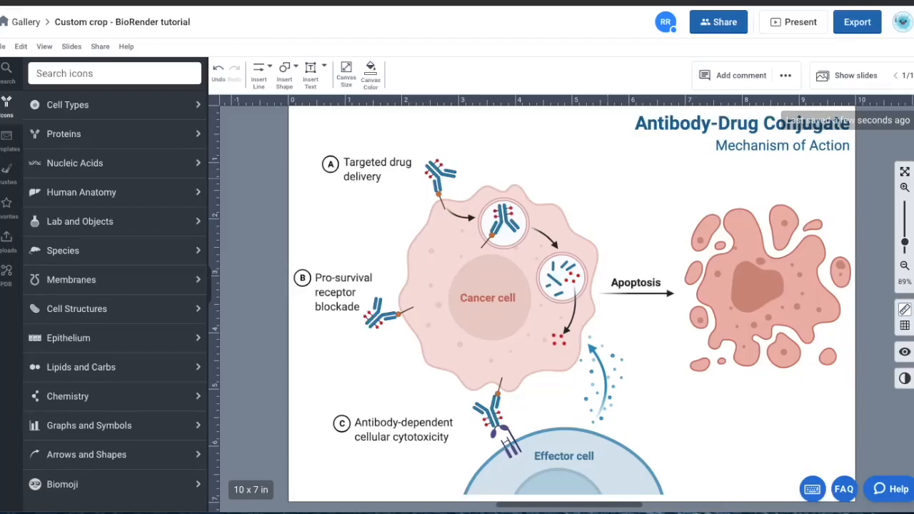
{"action": "mouse_move", "coordinate": [757, 438]}
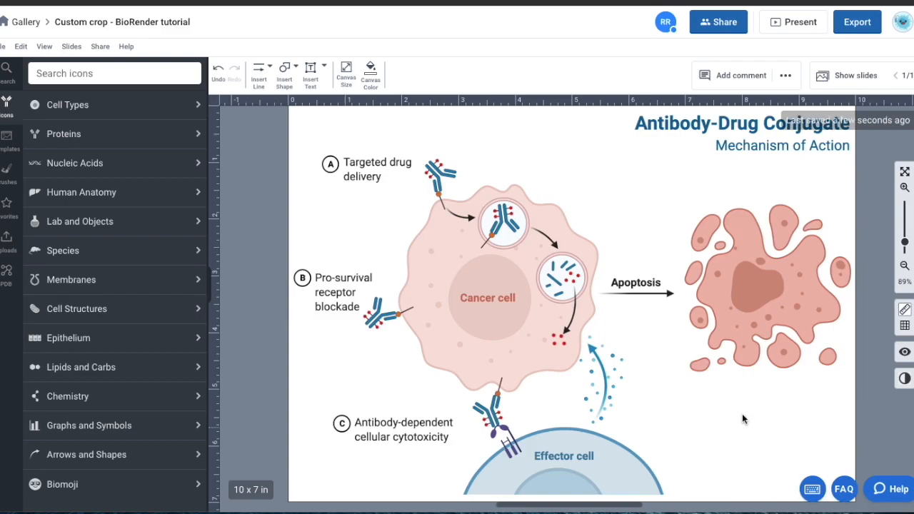
{"action": "mouse_move", "coordinate": [668, 348]}
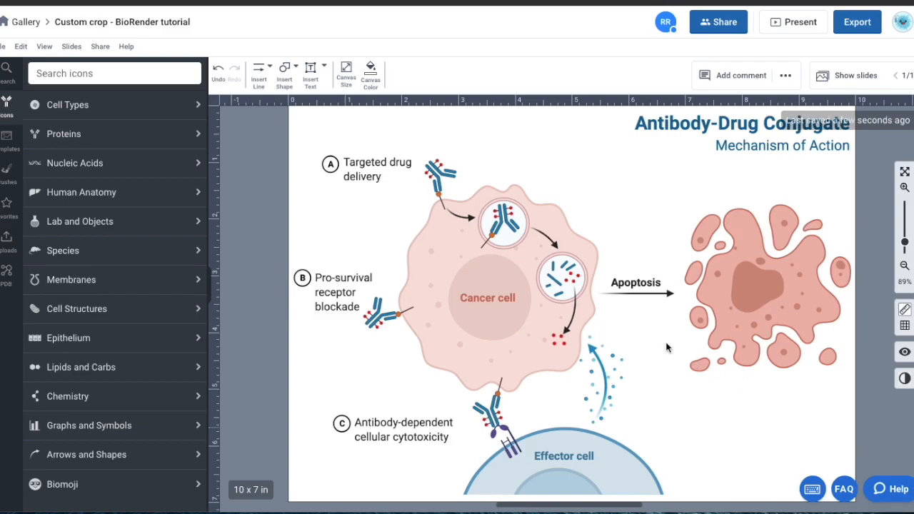
{"action": "mouse_move", "coordinate": [680, 343]}
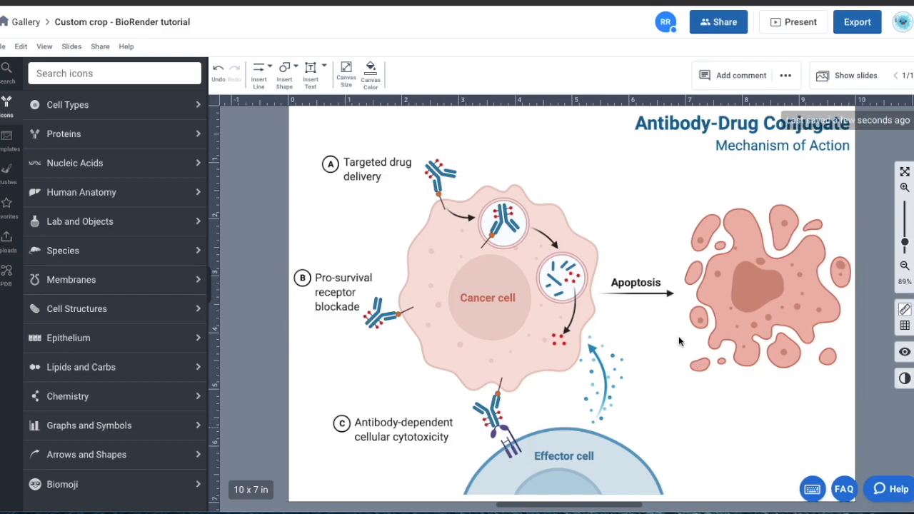
{"action": "mouse_move", "coordinate": [684, 341]}
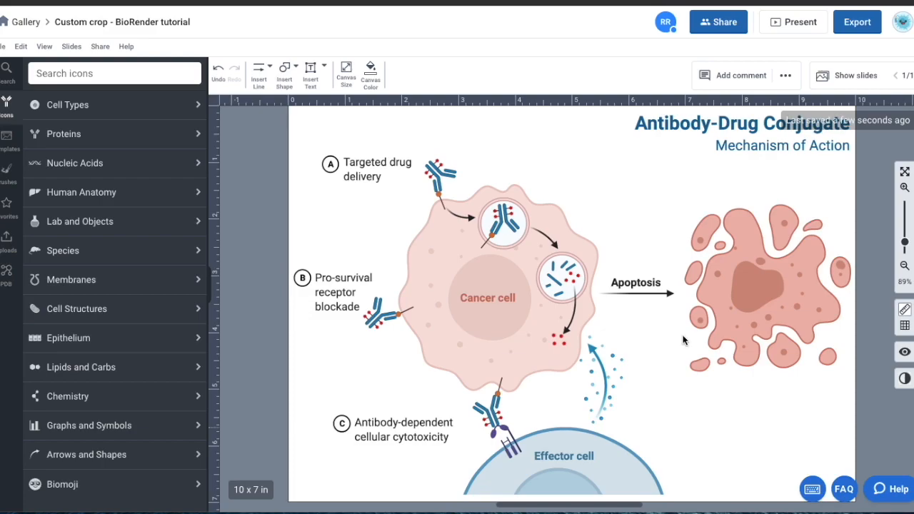
{"action": "mouse_move", "coordinate": [828, 282]}
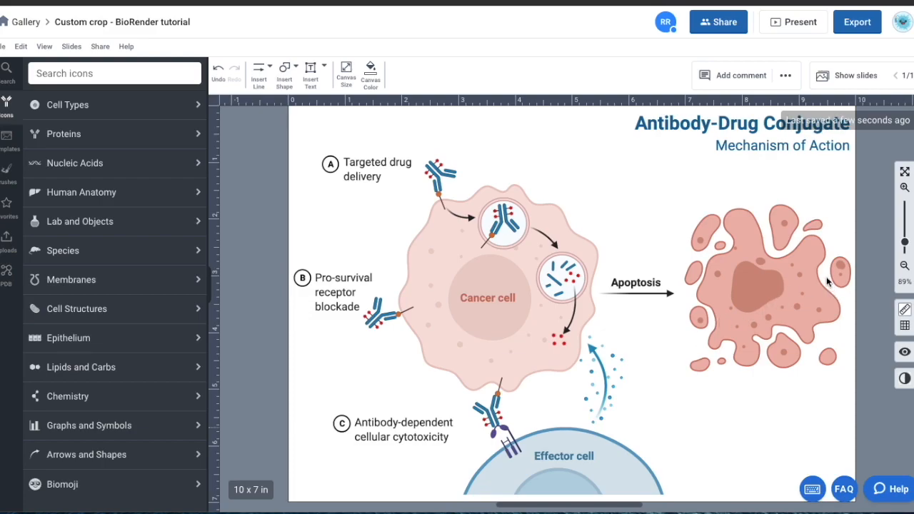
{"action": "mouse_move", "coordinate": [746, 183]}
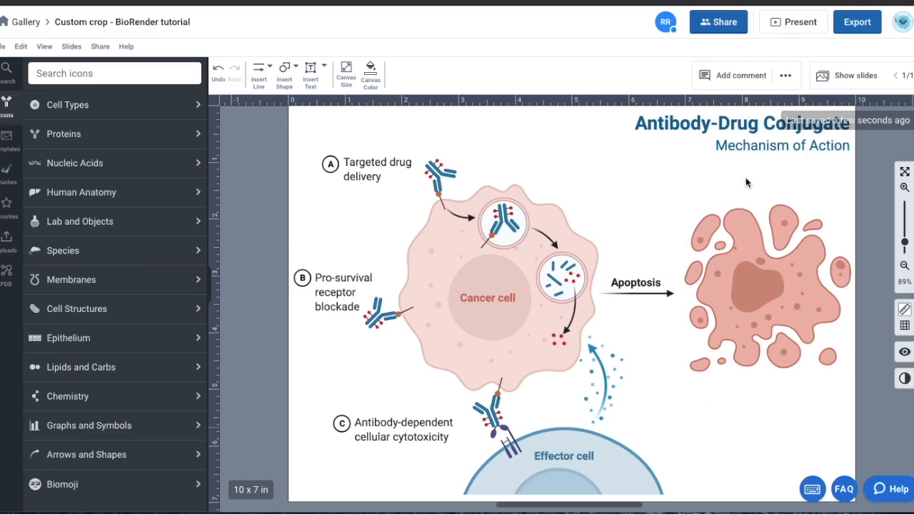
Step: Select the apoptotic cancer cell icon and enter Crop, trying Circle Crop then returning to Rectangle Crop
{"action": "left_click", "coordinate": [752, 293]}
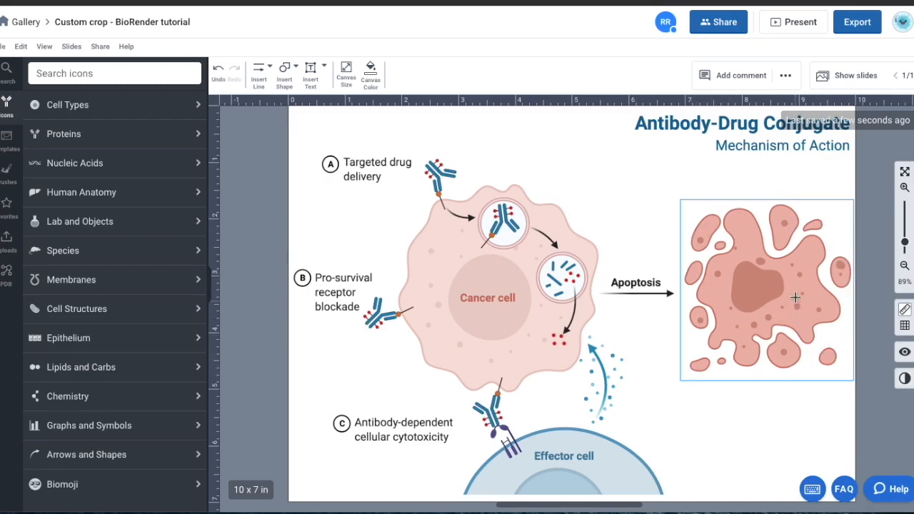
{"action": "mouse_move", "coordinate": [829, 363]}
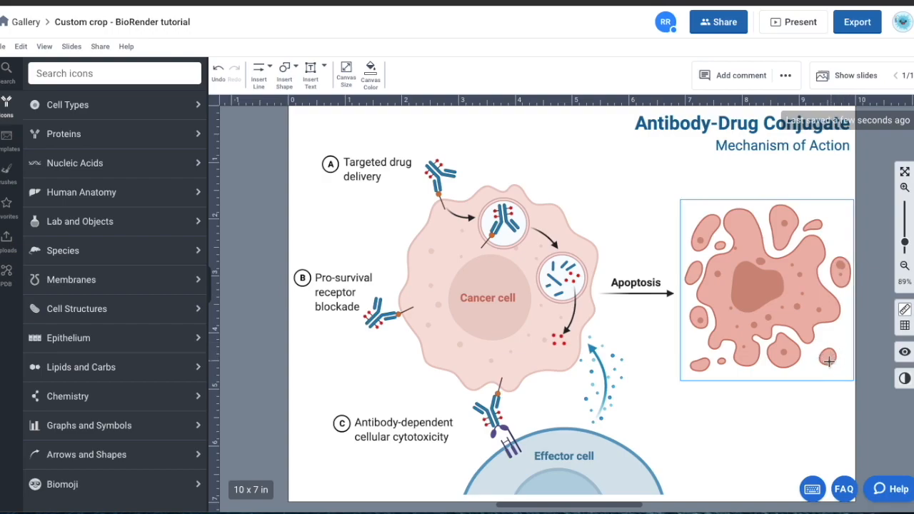
{"action": "left_click", "coordinate": [767, 285]}
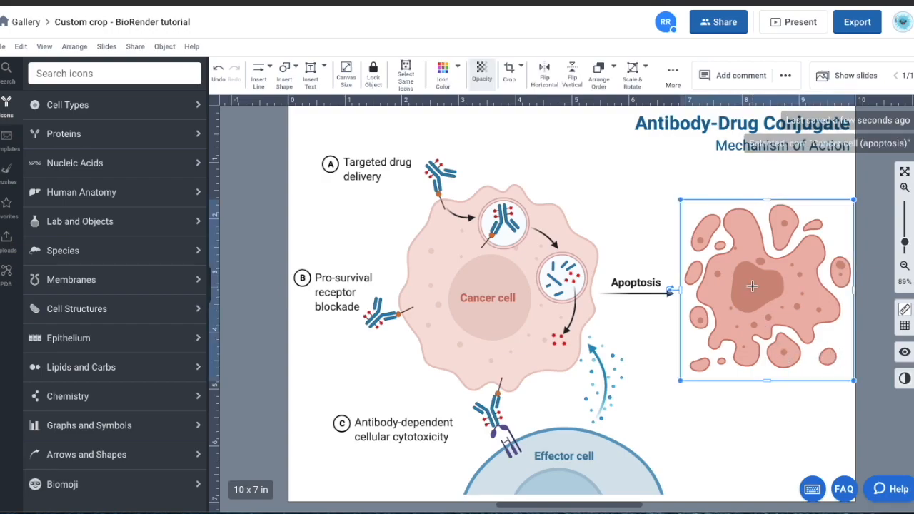
{"action": "mouse_move", "coordinate": [586, 205]}
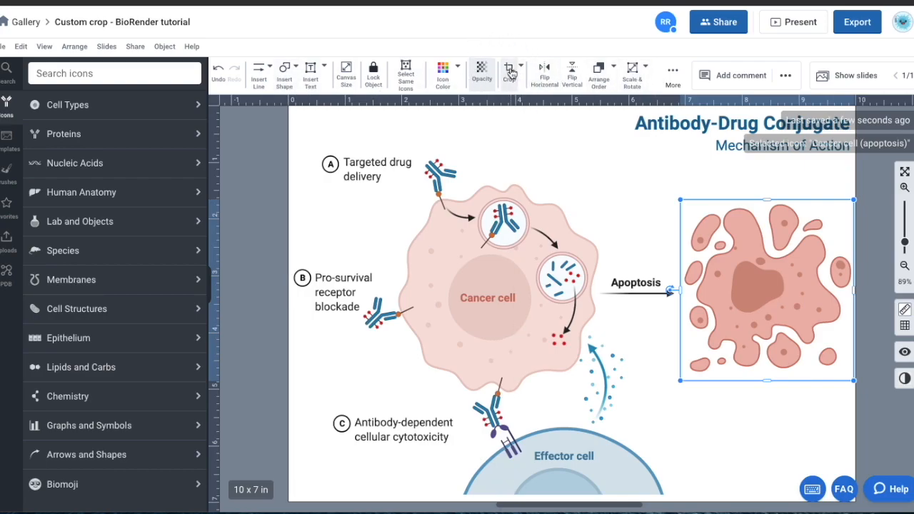
{"action": "left_click", "coordinate": [509, 71]}
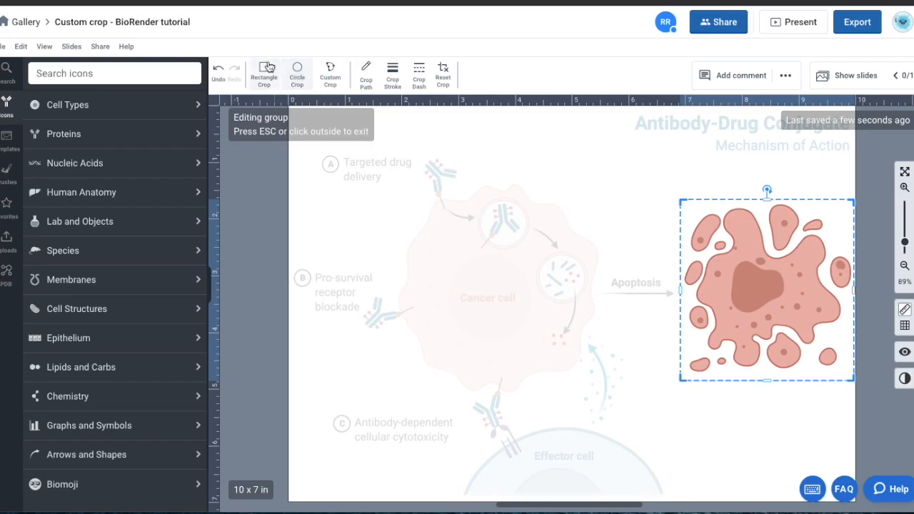
{"action": "left_click", "coordinate": [297, 72]}
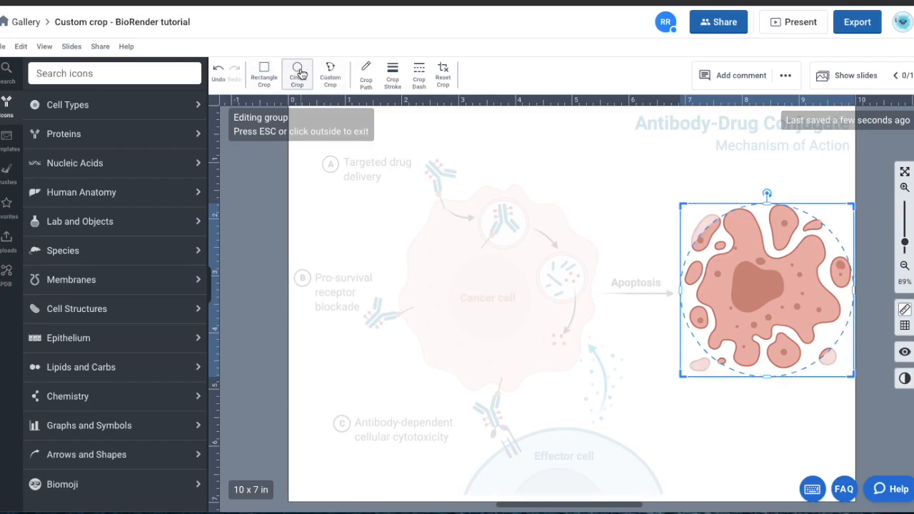
{"action": "left_click", "coordinate": [264, 73]}
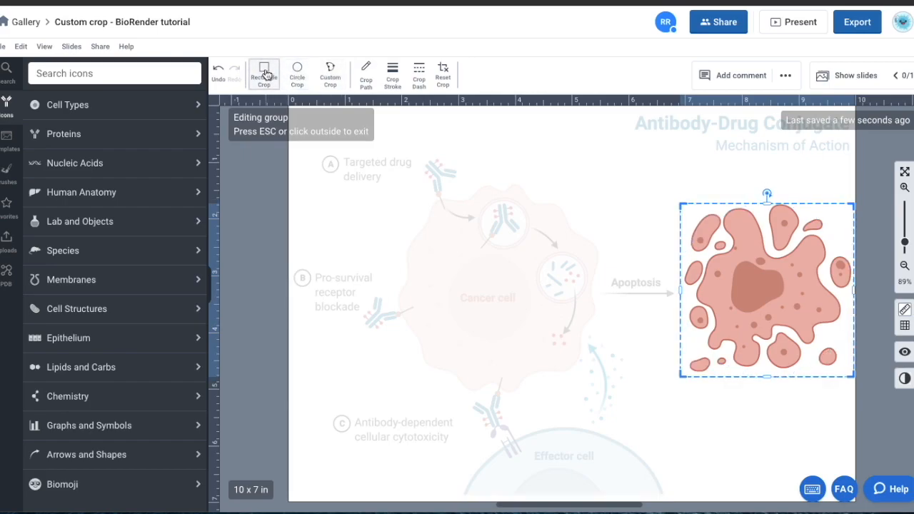
Step: Switch to Custom Crop so a freeform outline excludes the cell's outer blebs
{"action": "left_click", "coordinate": [330, 74]}
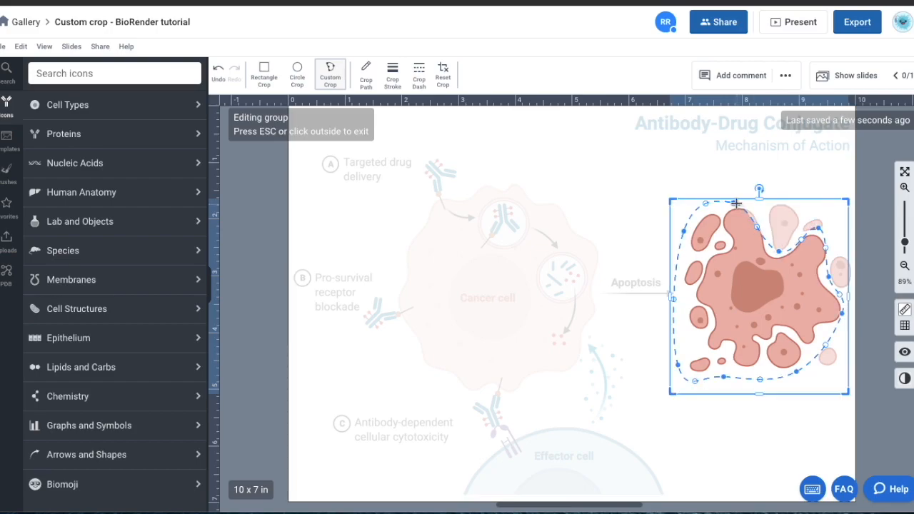
{"action": "mouse_move", "coordinate": [904, 243]}
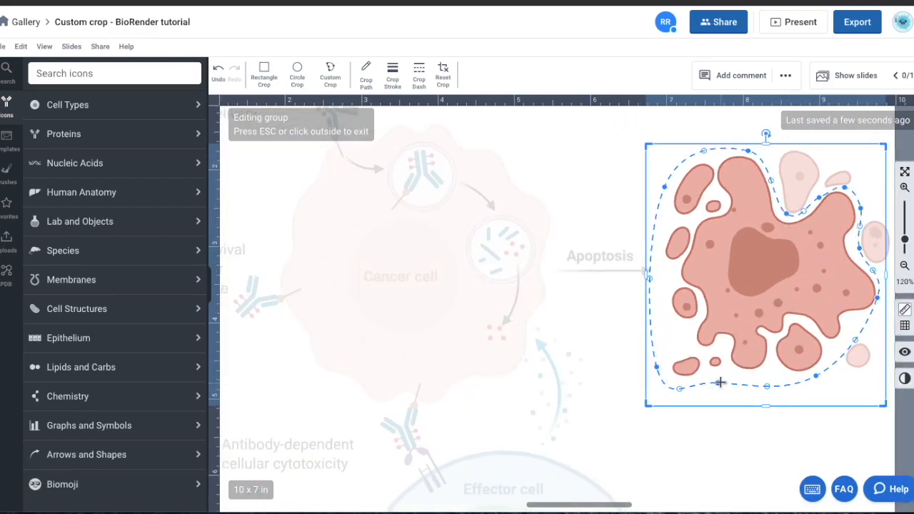
Step: Show the Delete Node option on a bottom node of the custom crop outline
{"action": "right_click", "coordinate": [720, 383]}
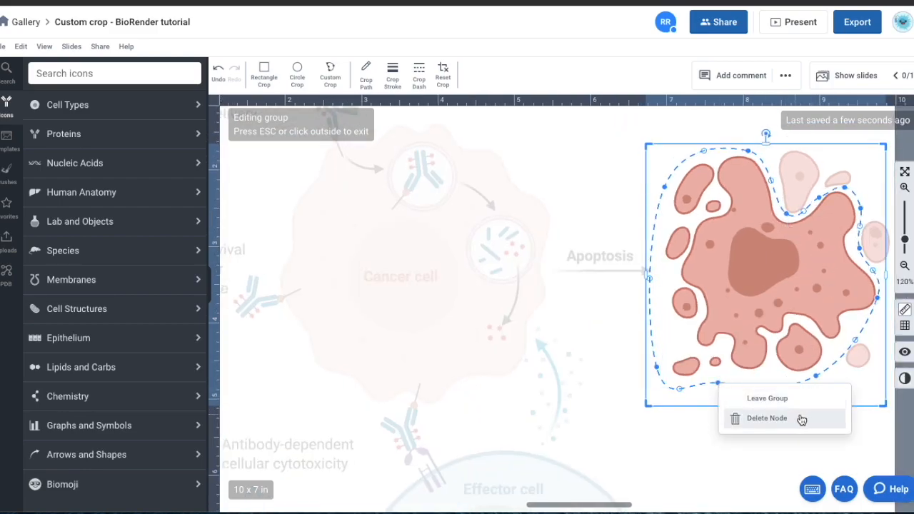